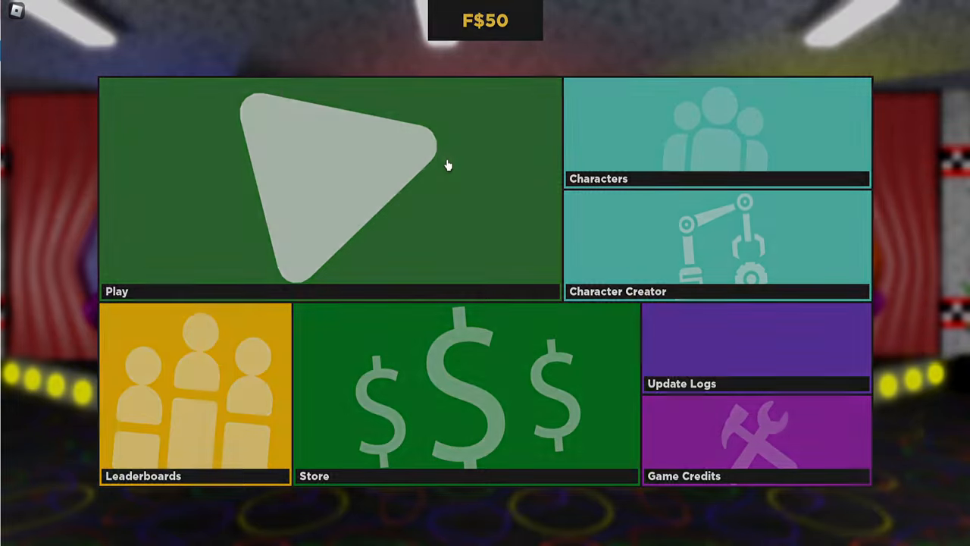
- Exit Freddy's Ultimate Roleplay back to its game page in Chrome
click(330, 184)
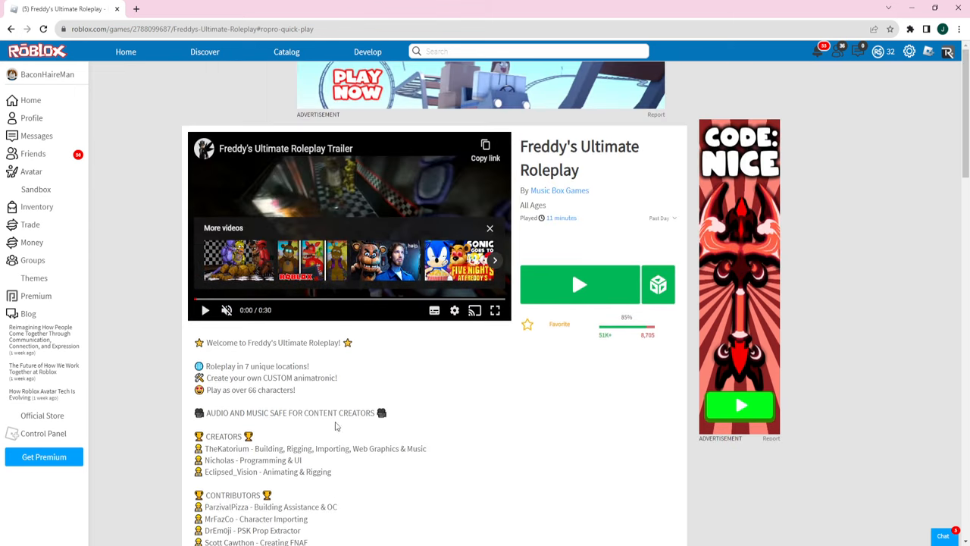
- Relaunch Freddy's Ultimate Roleplay from its game page's Play button
click(579, 284)
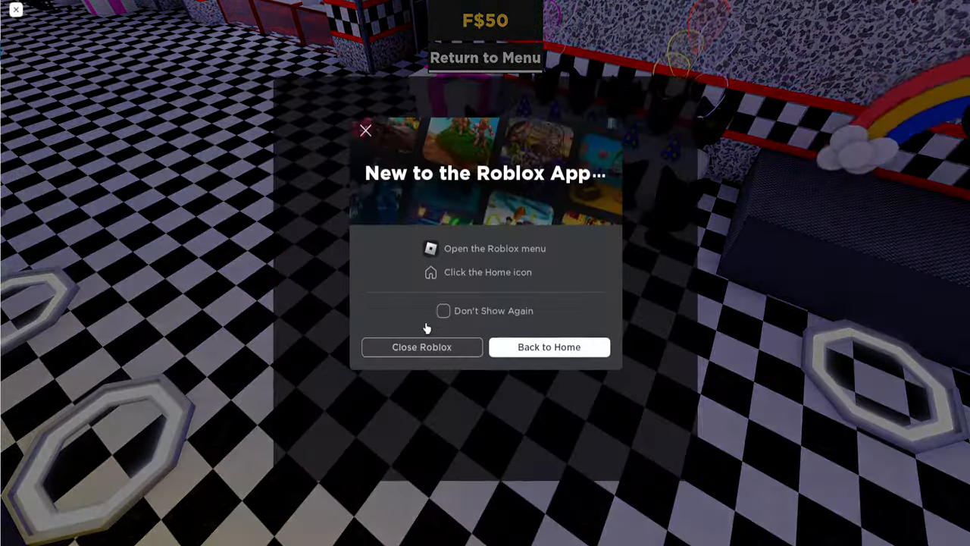
- Close Roblox and search the website for 'fnaf' experiences
click(421, 346)
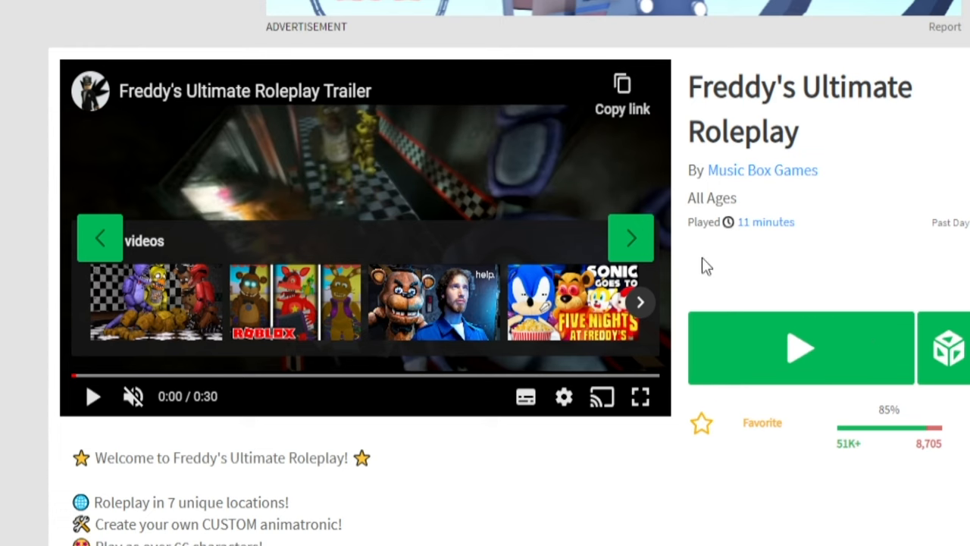
text(fnaf)
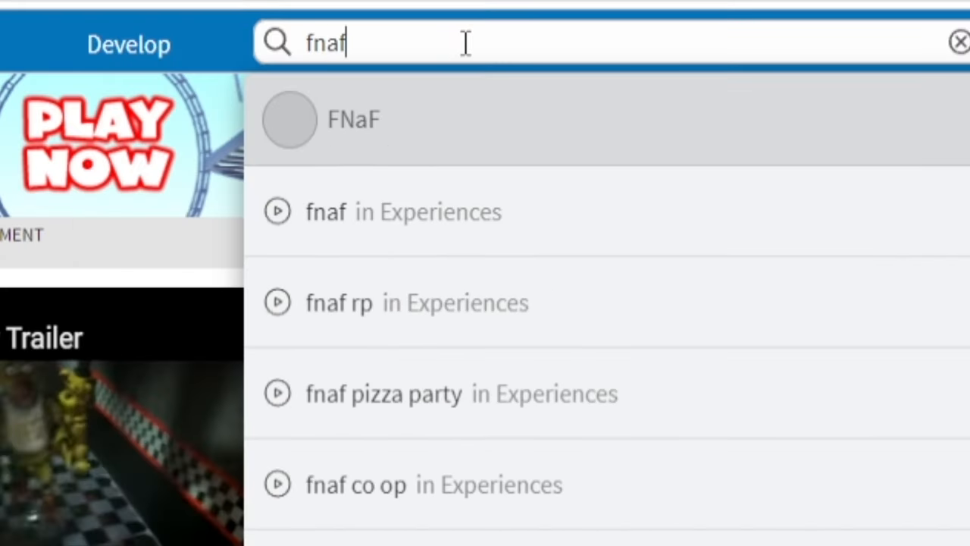
key(Enter)
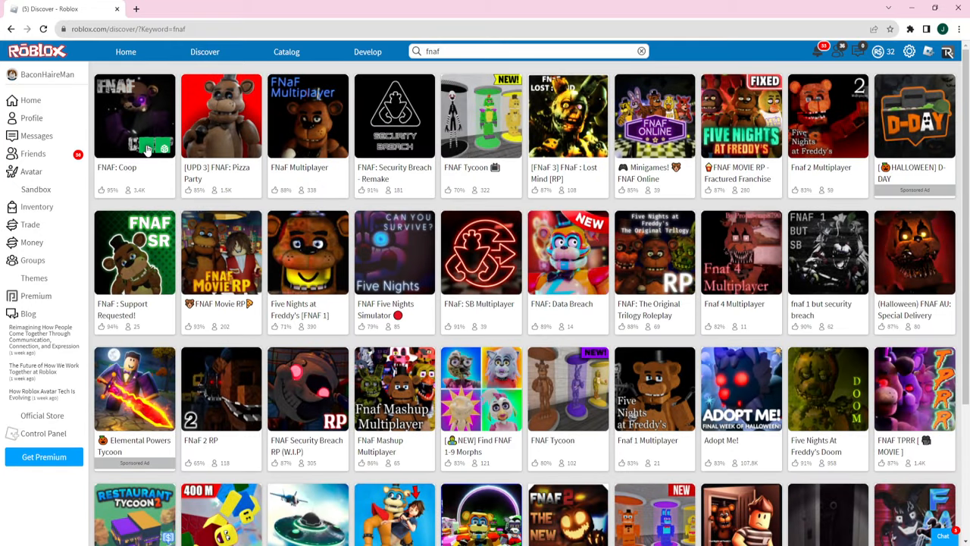
- Open the FNAF: Coop page and launch the game
click(134, 116)
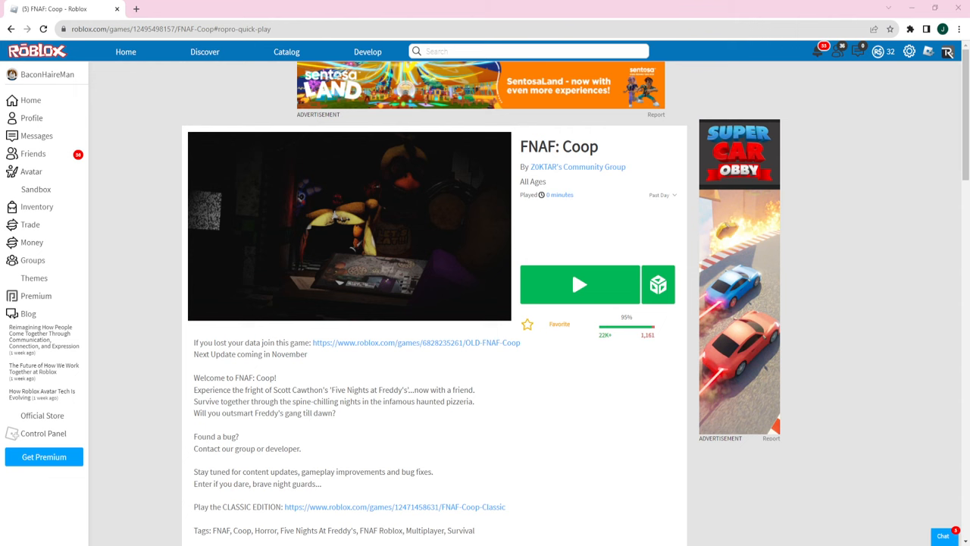
click(579, 284)
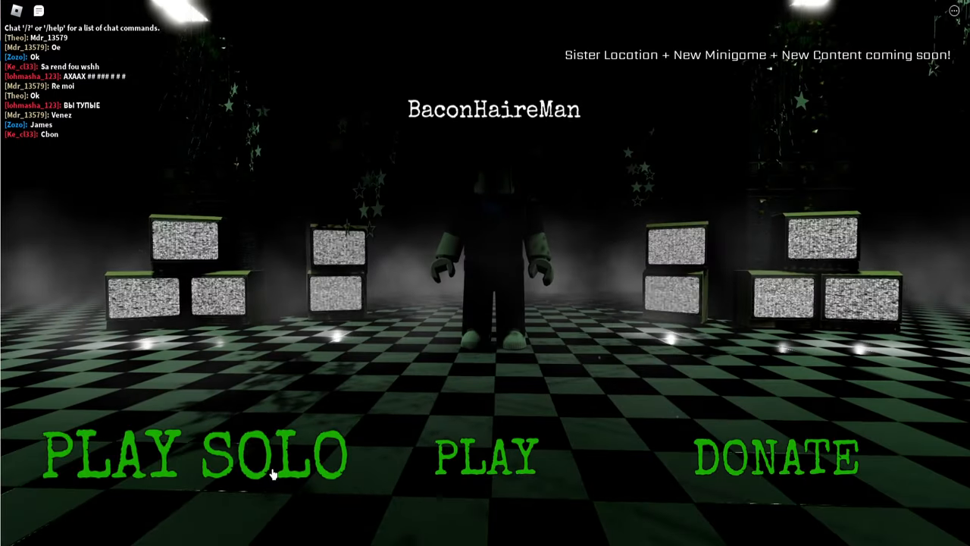
- Start a solo FNAF: Coop session in FNAF 2 mode and proceed to Night 1
click(195, 452)
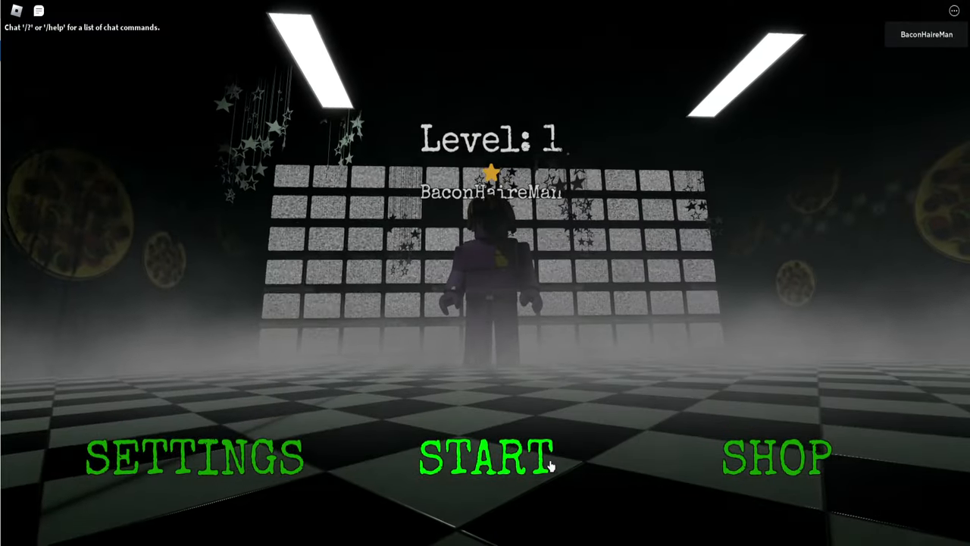
click(485, 457)
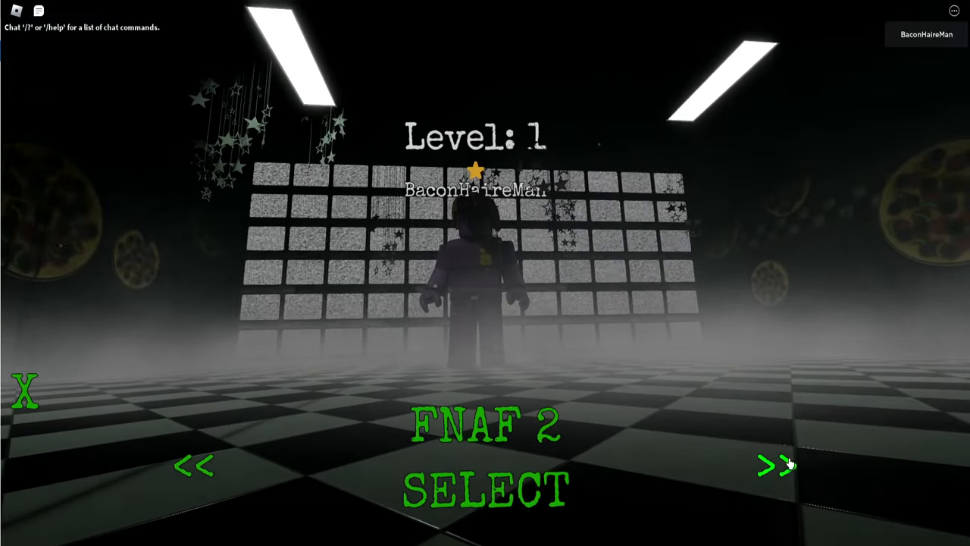
click(774, 464)
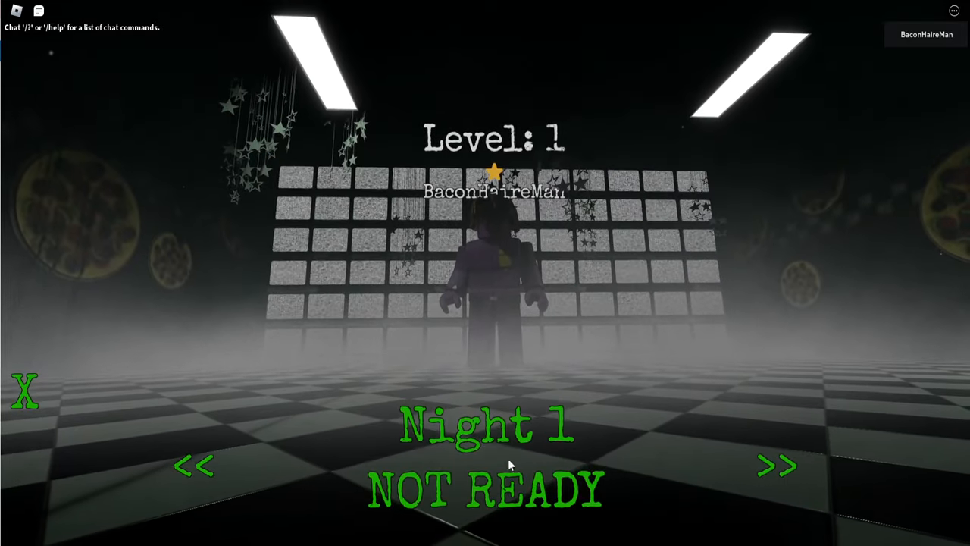
- Ready up for Night 1 and skip the intro cutscene
click(484, 489)
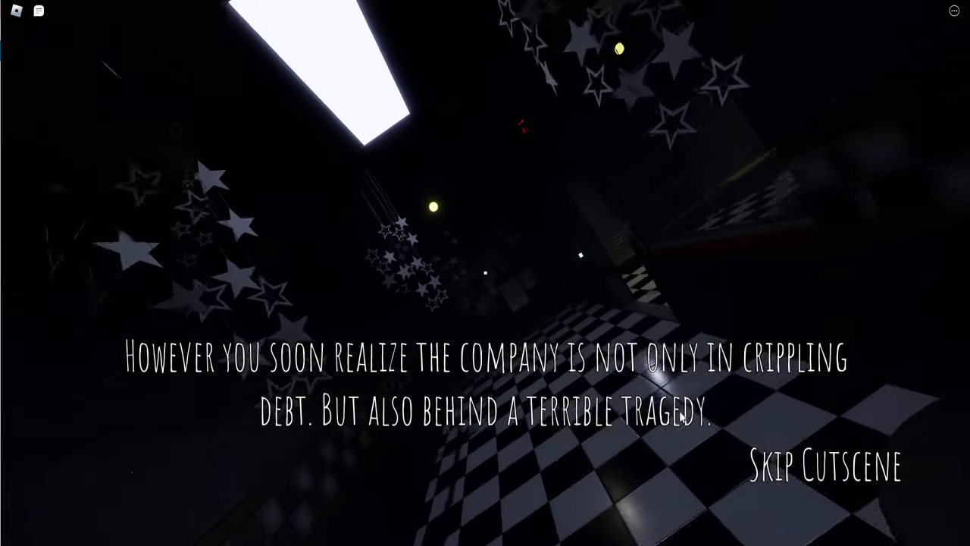
click(824, 463)
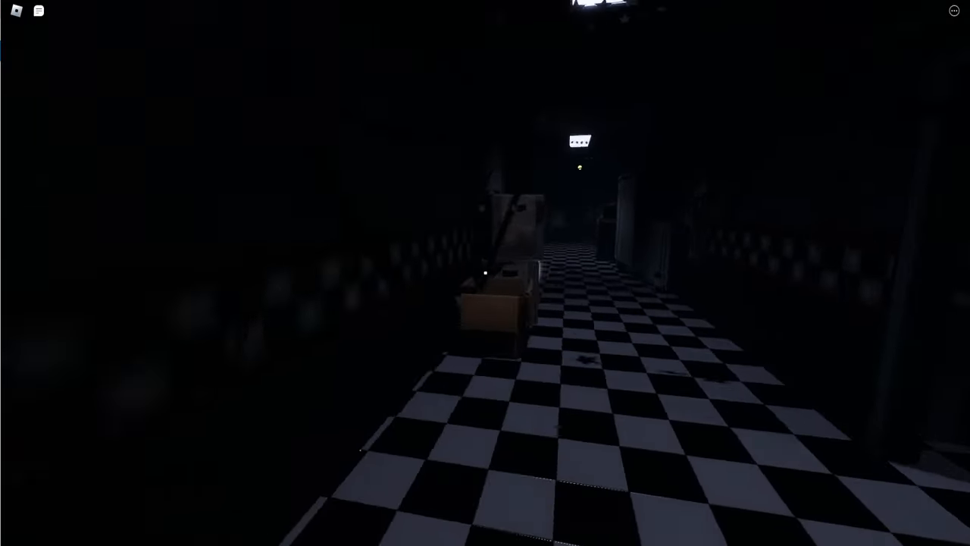
mouse_move(485, 273)
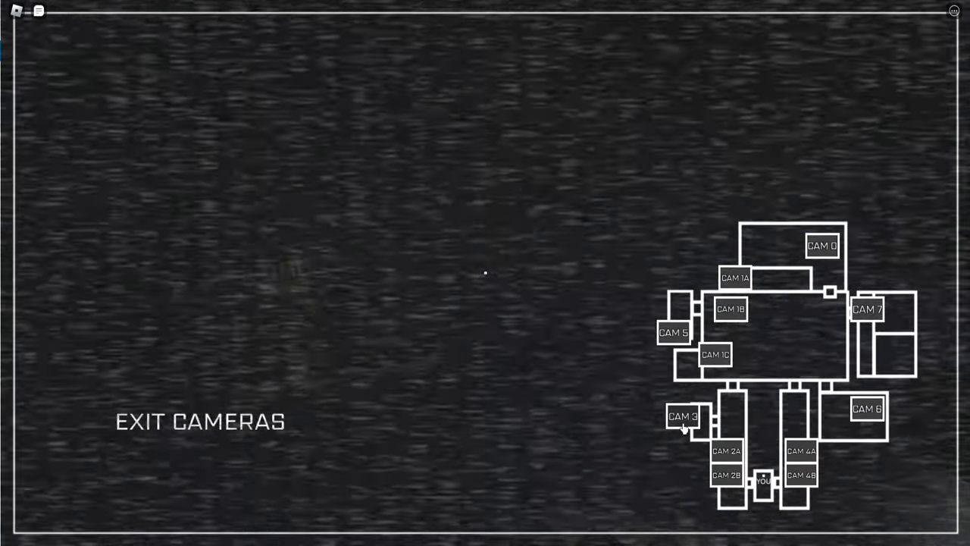
mouse_move(766, 293)
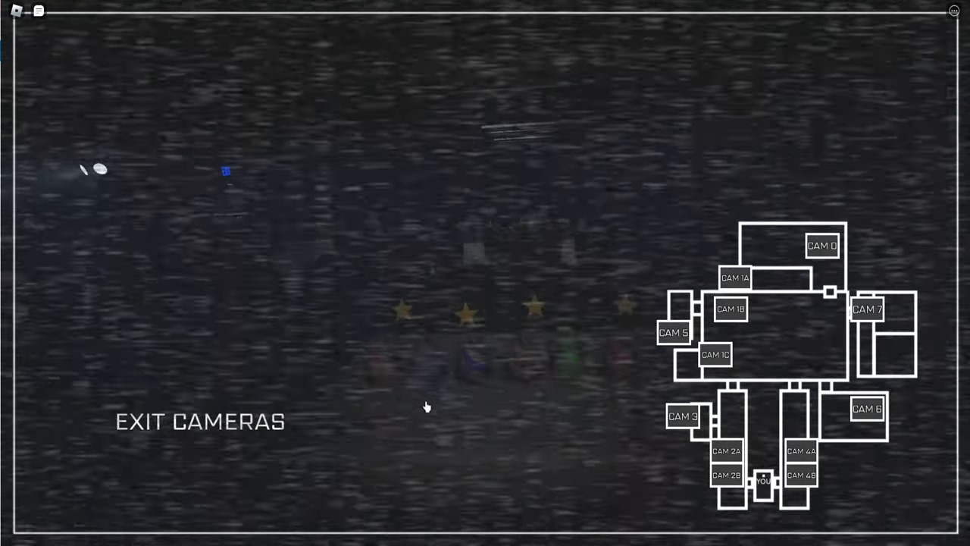
- Check the CAM 3, 1A and 1C feeds, raising and lowering the monitor
click(199, 421)
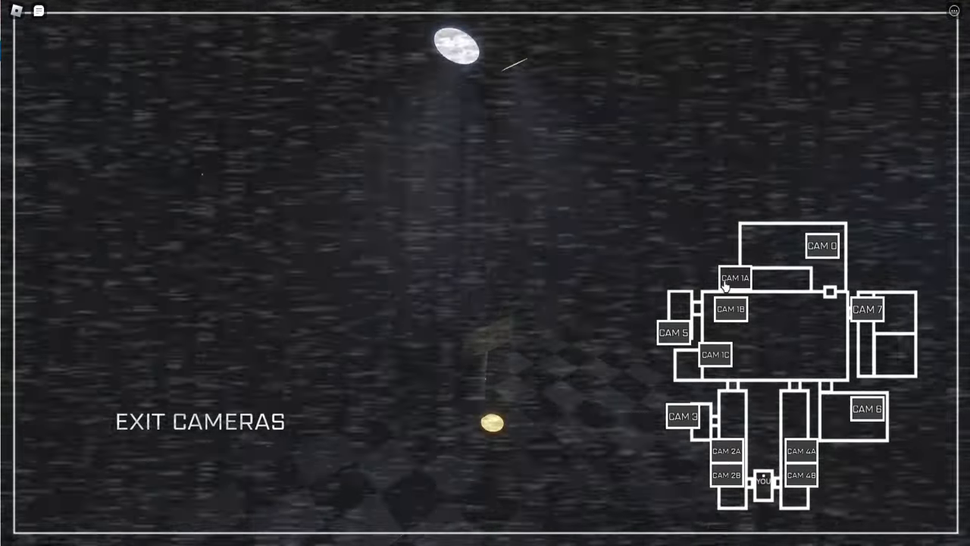
click(198, 422)
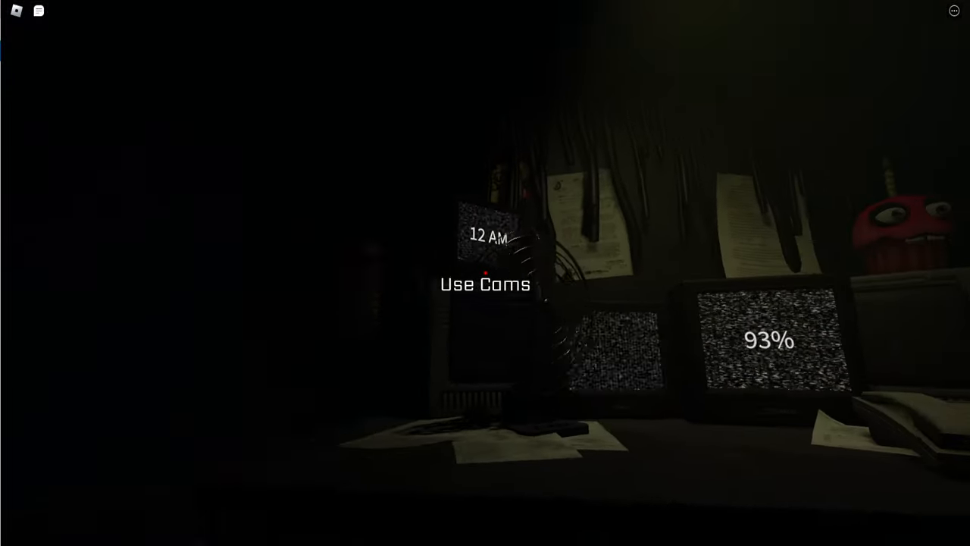
click(485, 283)
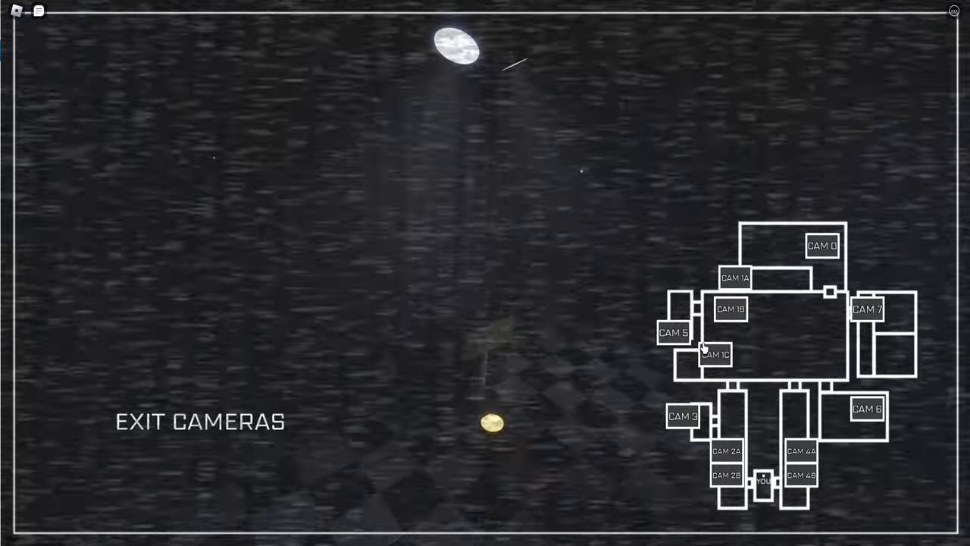
click(198, 420)
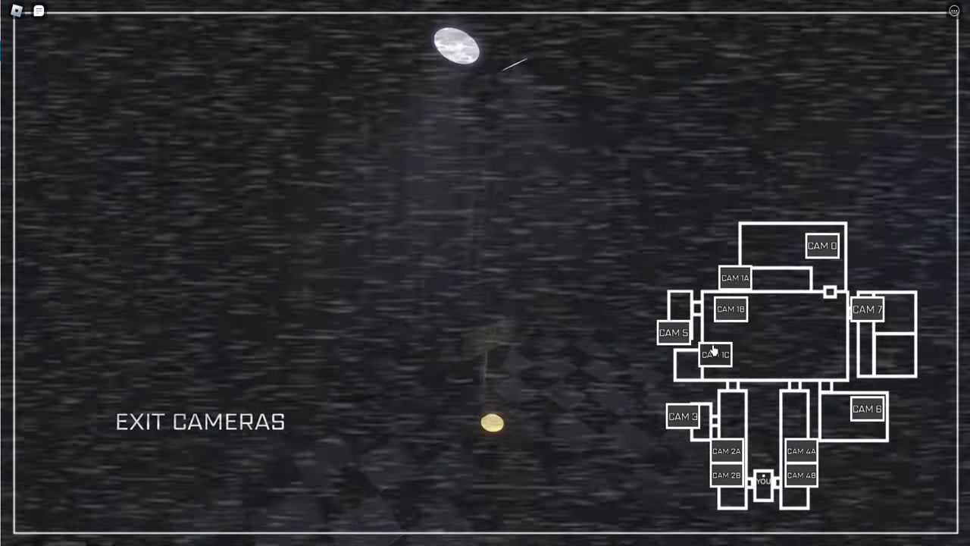
click(200, 421)
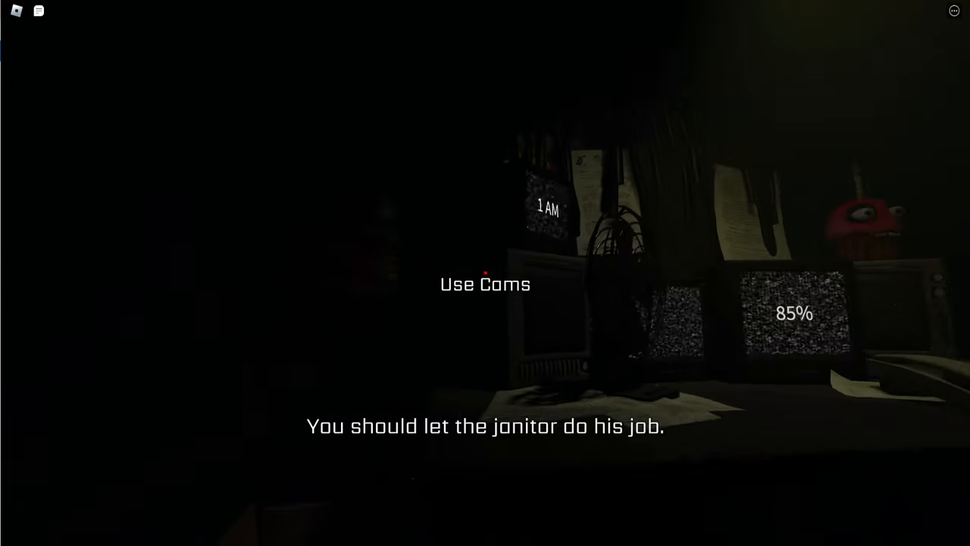
click(485, 284)
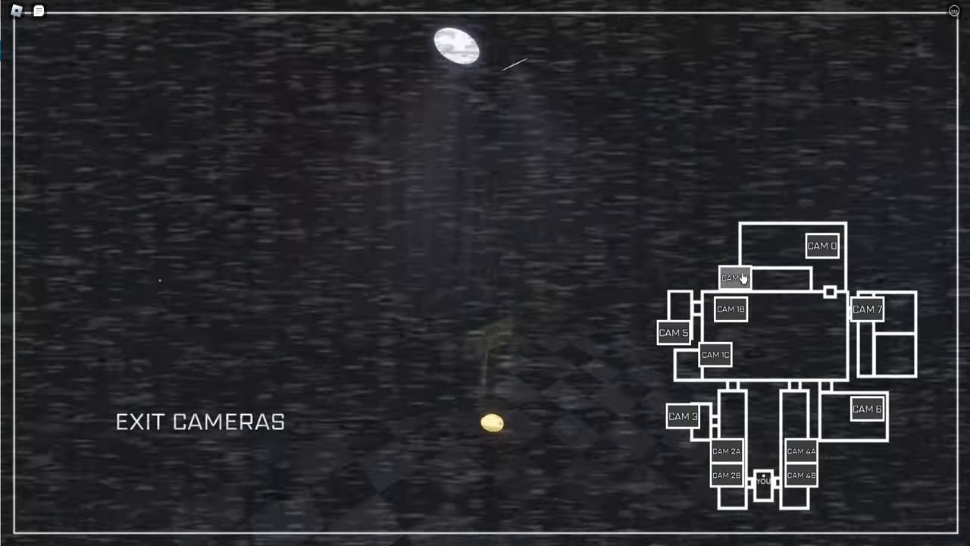
click(200, 421)
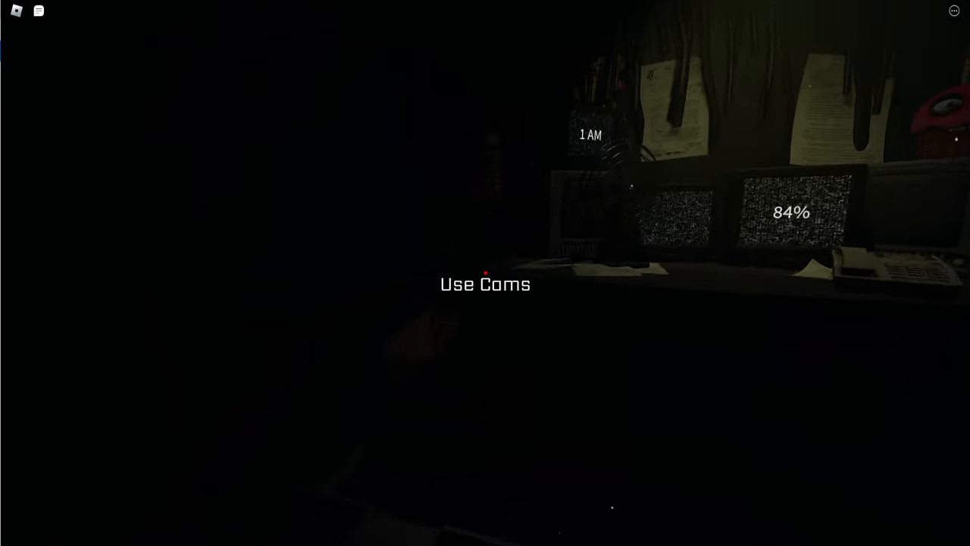
- Leave FNAF: Coop from the Esc menu, confirming Leave
key(Escape)
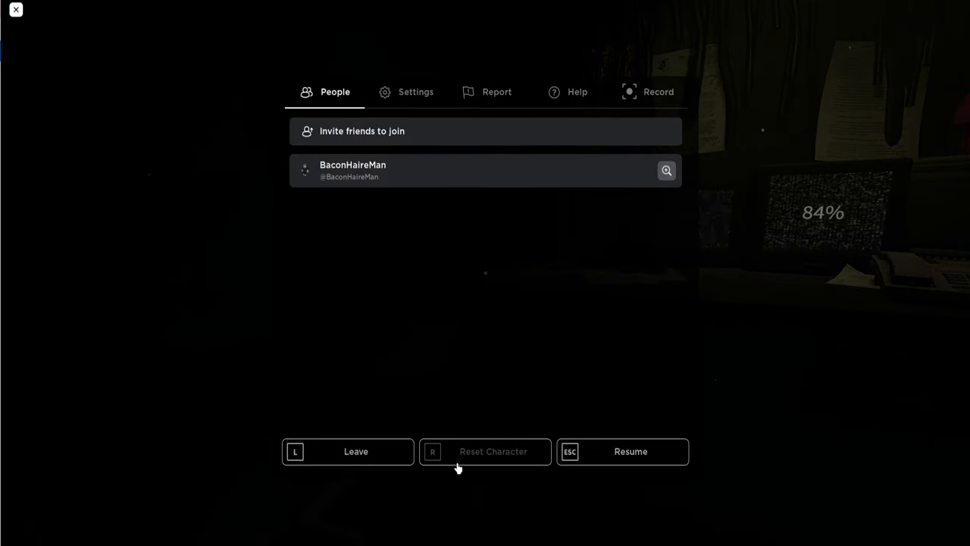
click(348, 451)
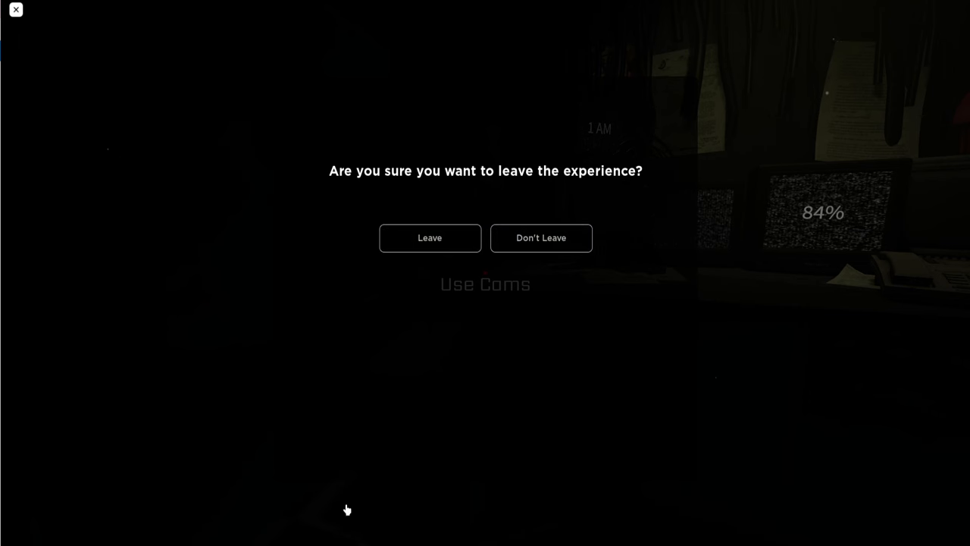
click(430, 237)
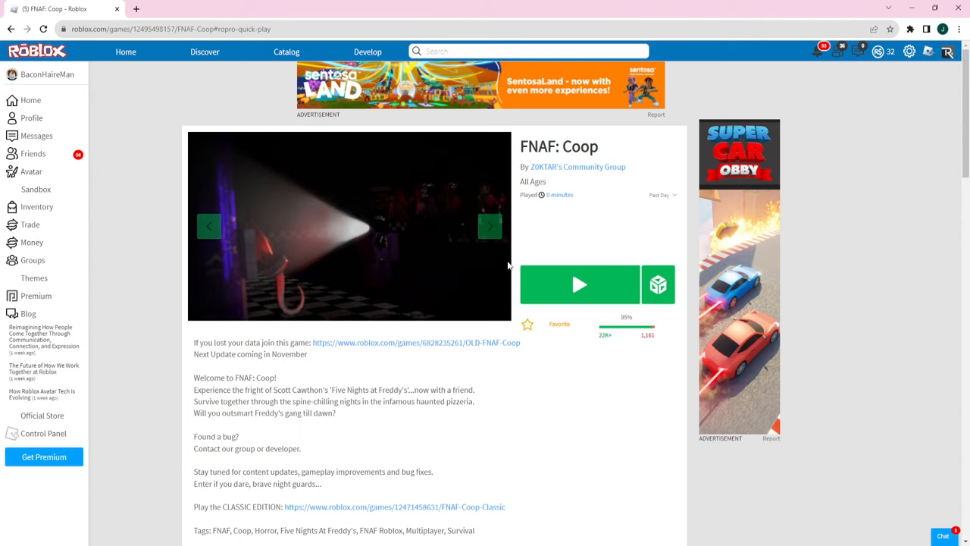
mouse_move(413, 254)
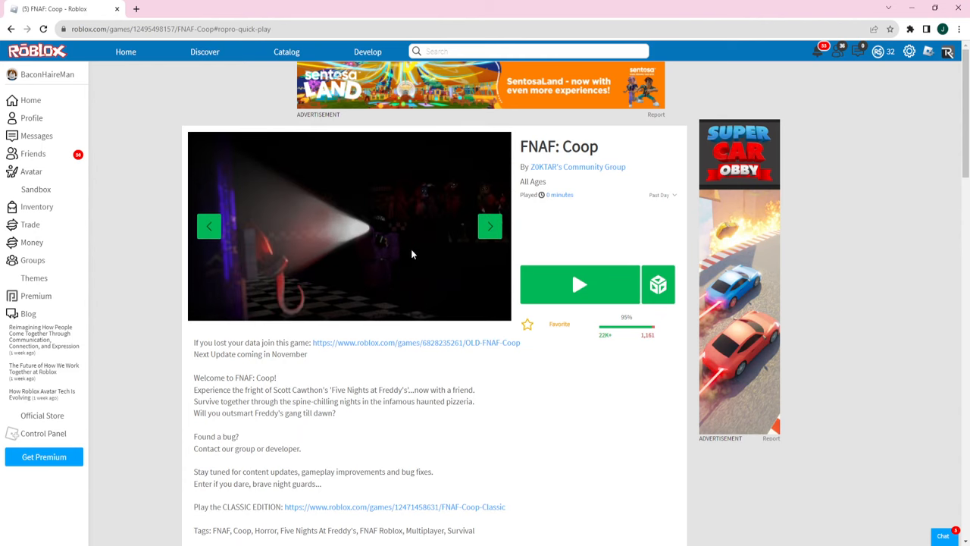
- Browse FNAF: Coop screenshots, then start a 'fnaf movie' search for FNAF MOVIE RP
click(490, 225)
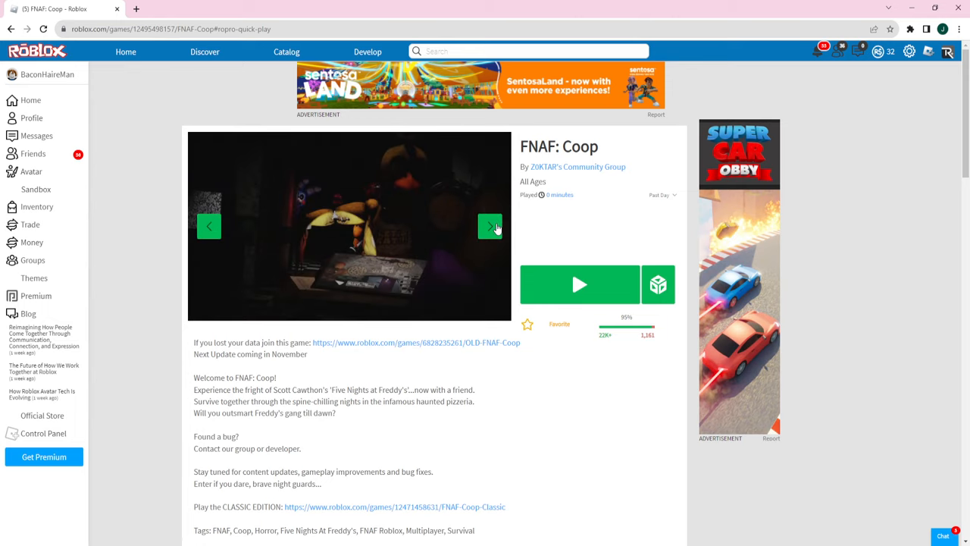
click(490, 226)
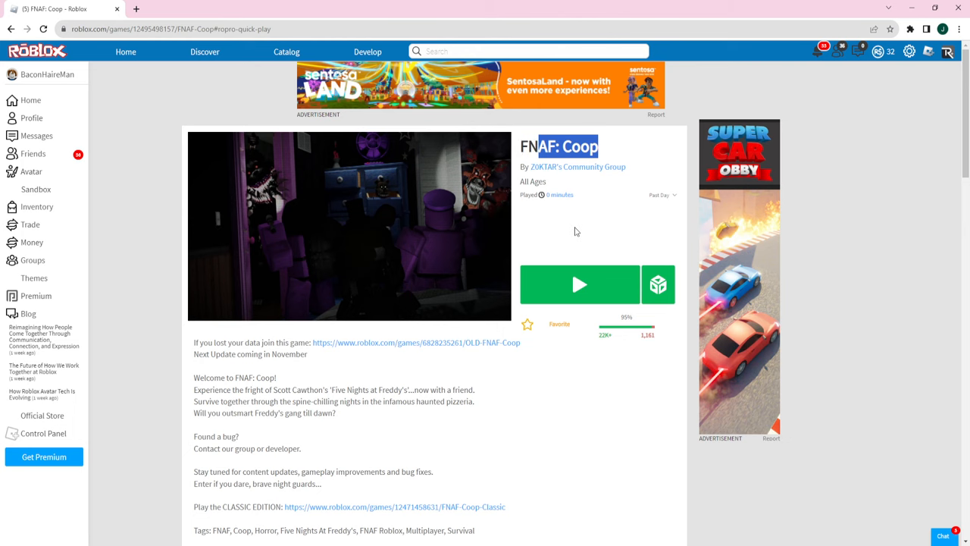
click(204, 52)
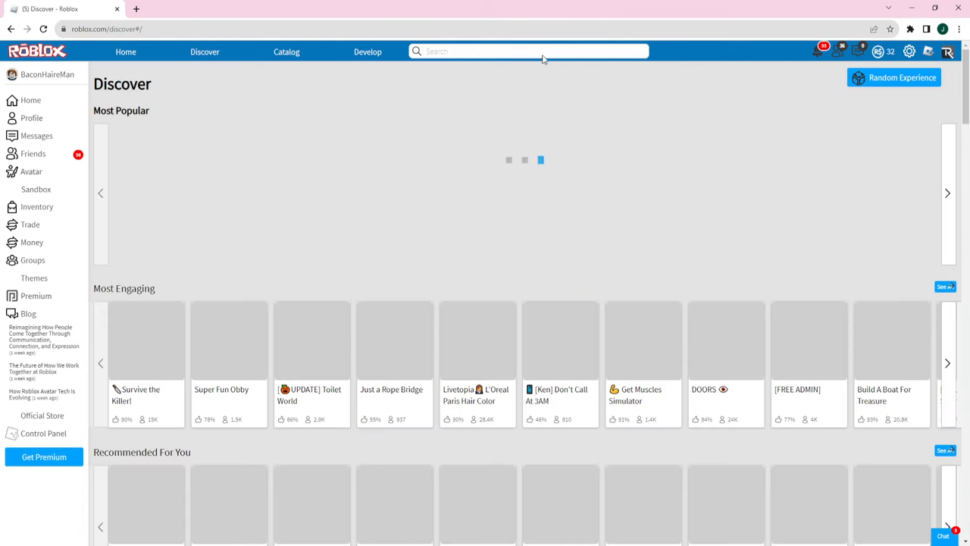
text(fnaf movie g)
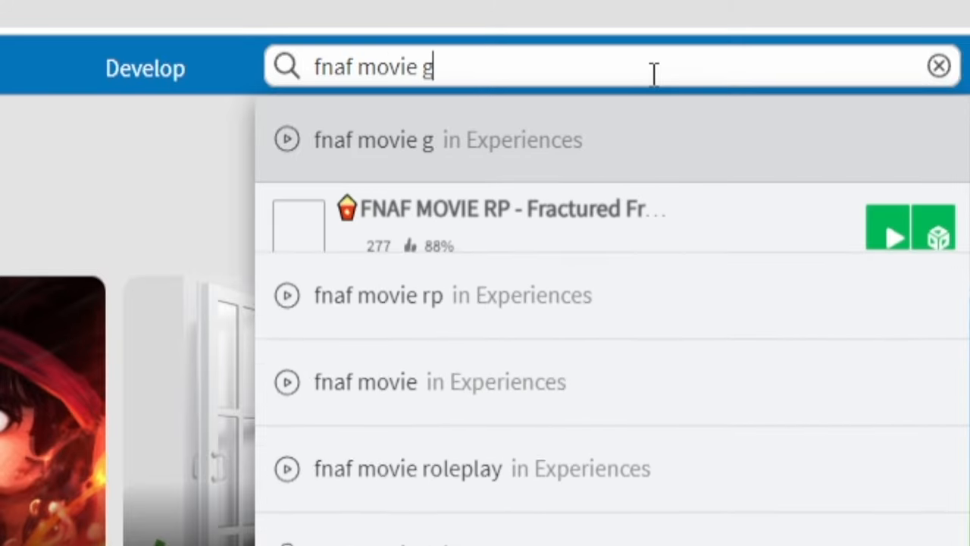
key(Backspace)
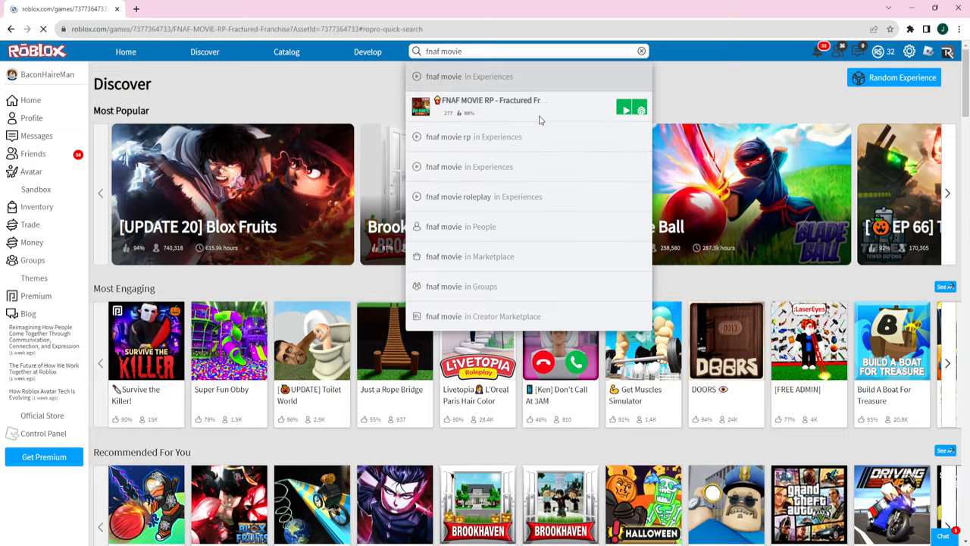
- Watch the Halloween release trailer full screen, skipping near its end
click(625, 106)
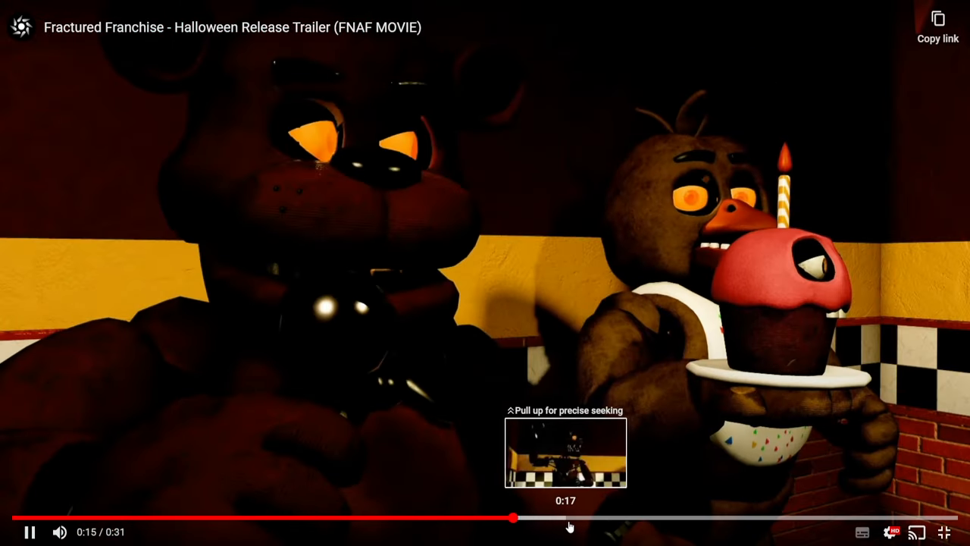
drag(515, 519, 674, 518)
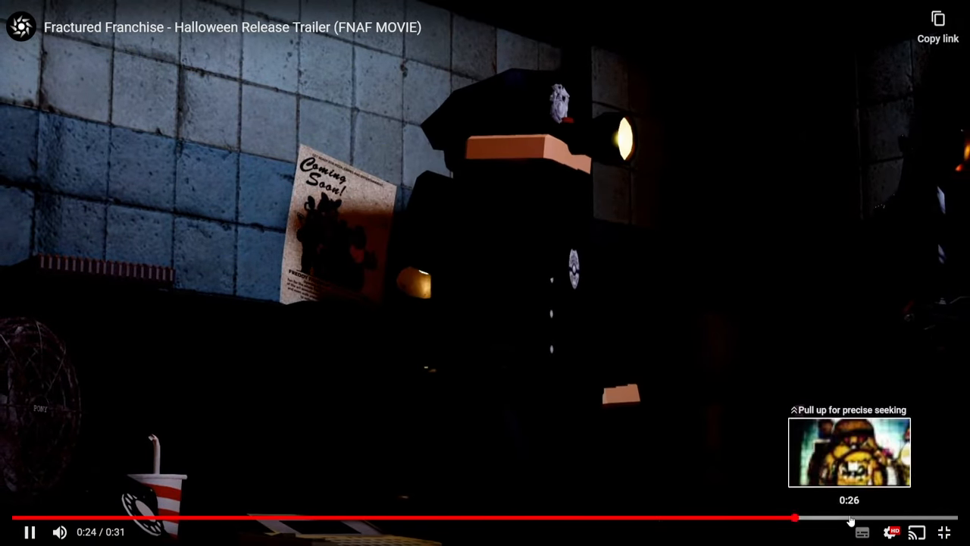
click(944, 531)
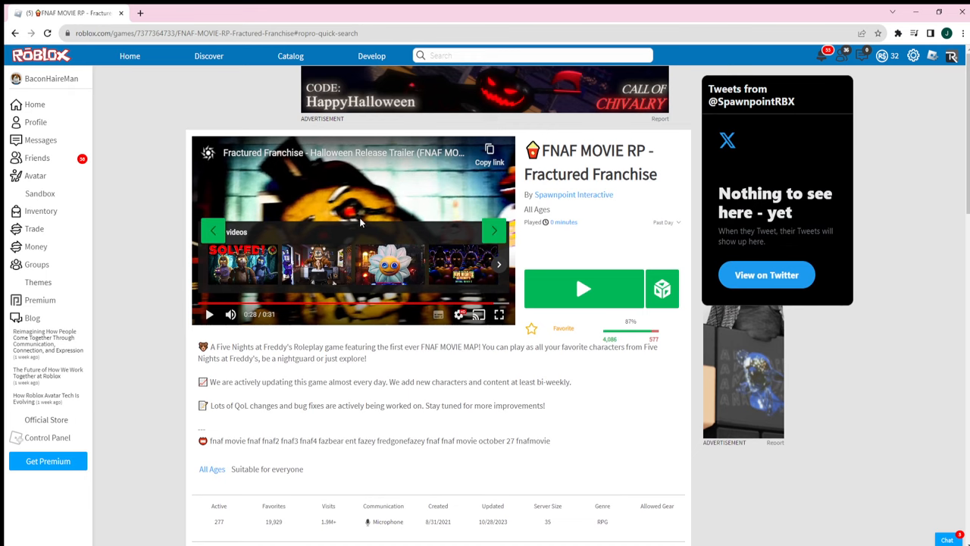
- Launch FNAF MOVIE RP and dismiss the credits panel
click(583, 288)
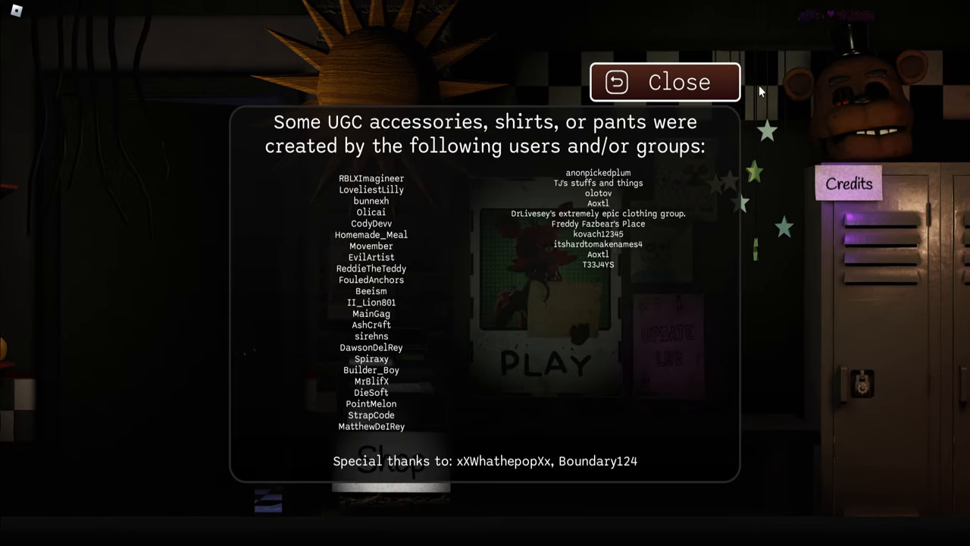
click(664, 82)
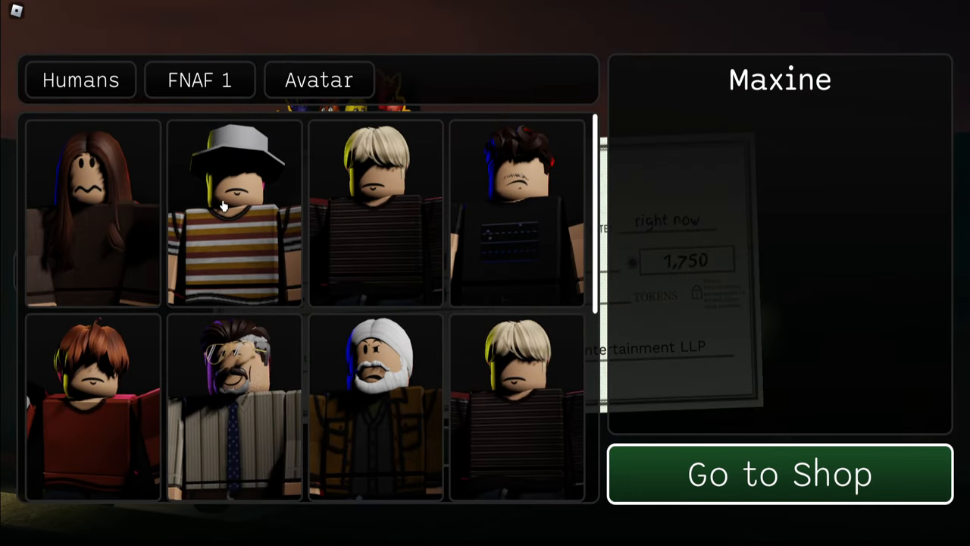
- Preview human characters like Abby Schmidt, Officer Vanessa Shelly and Jeff, then return to selection
click(235, 212)
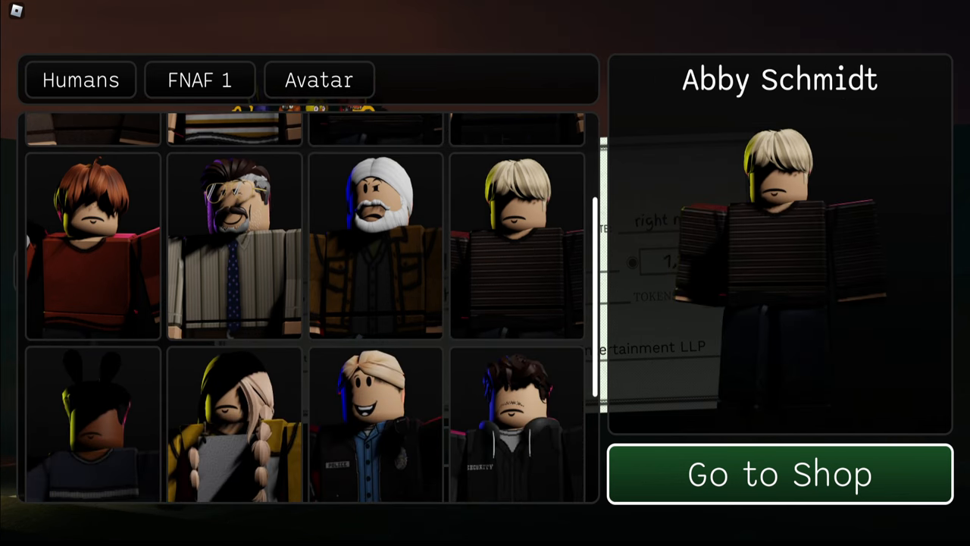
mouse_move(371, 248)
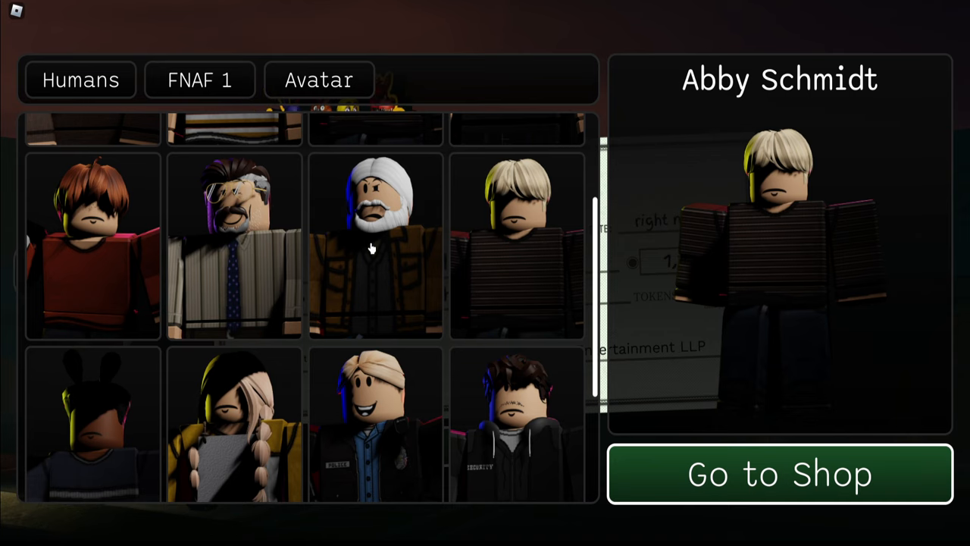
click(233, 242)
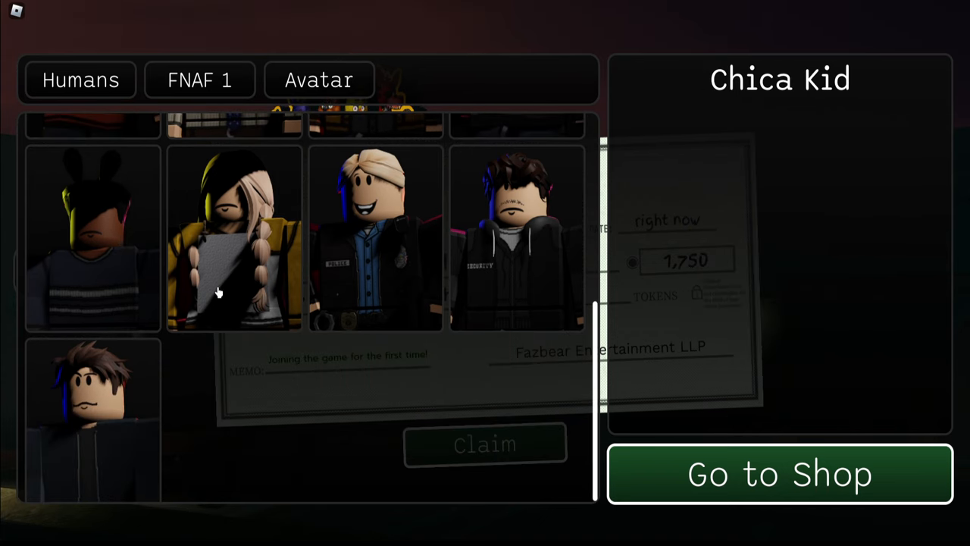
click(375, 239)
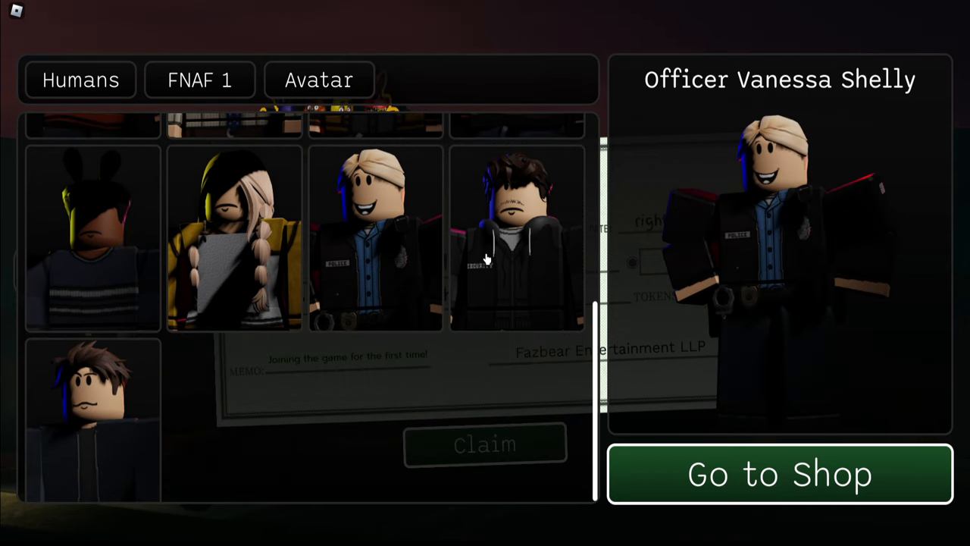
click(92, 409)
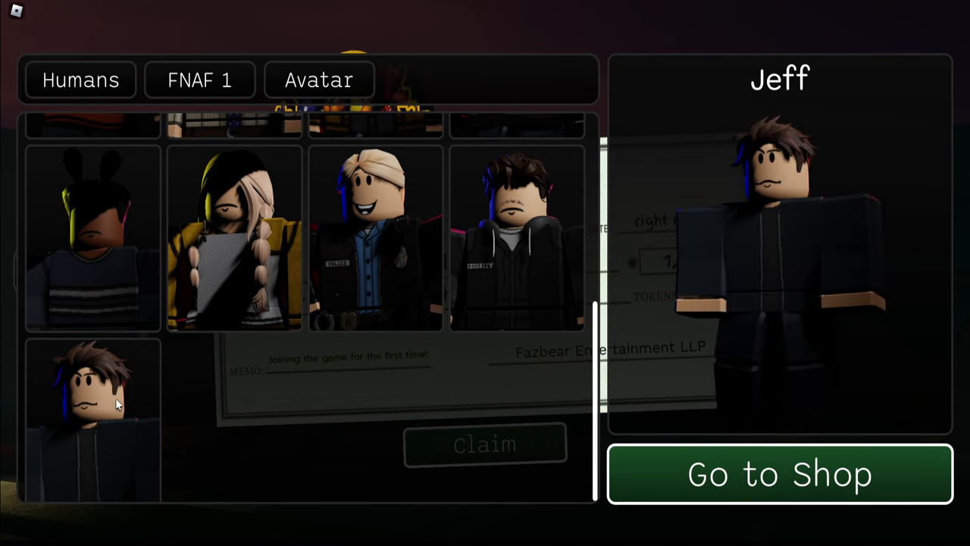
mouse_move(339, 392)
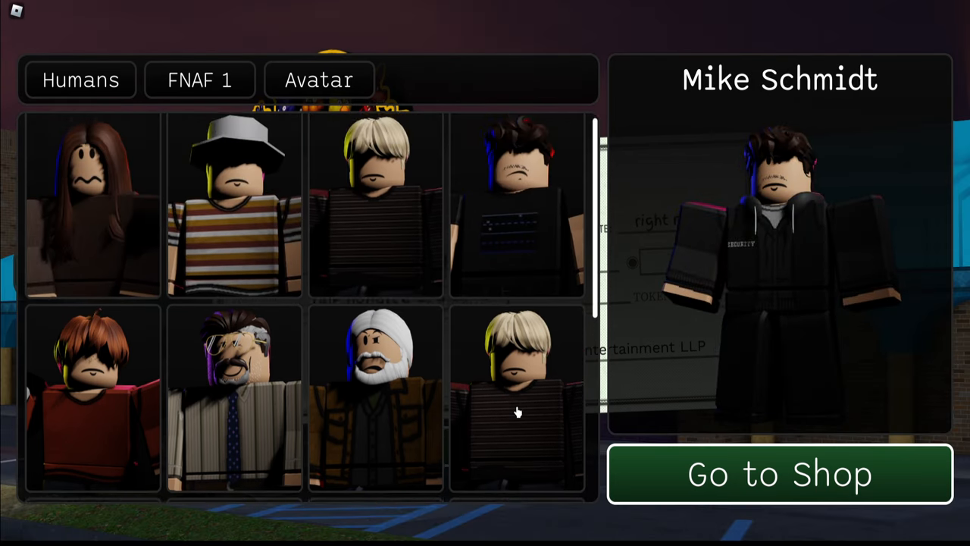
scroll(down, 3)
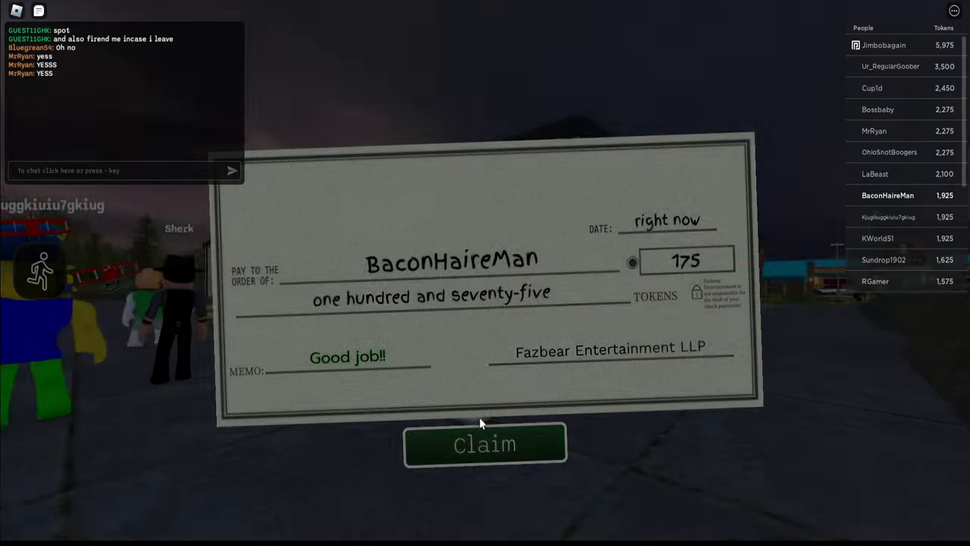
click(484, 444)
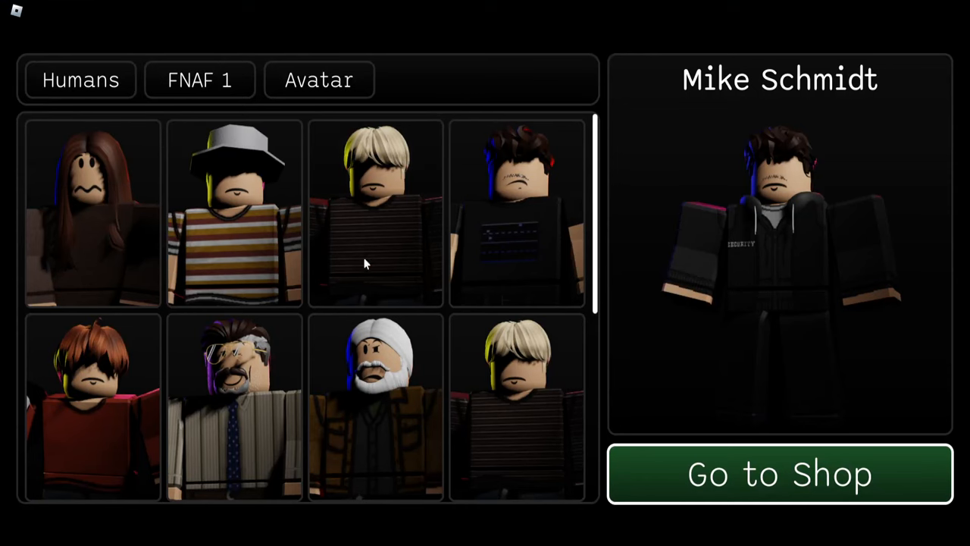
- Pick Freddy Fazbear from the FNAF 1 animatronics and spawn into the pizzeria
click(235, 212)
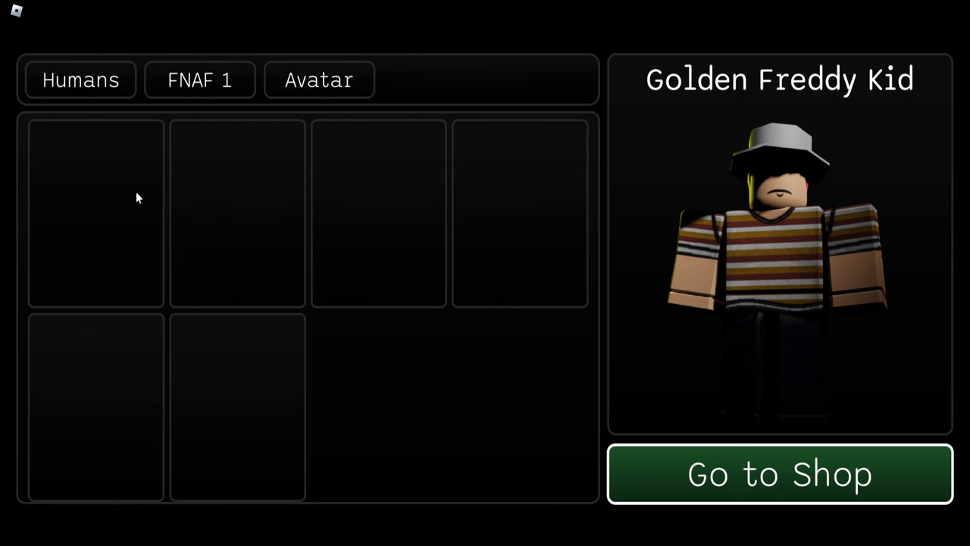
click(199, 79)
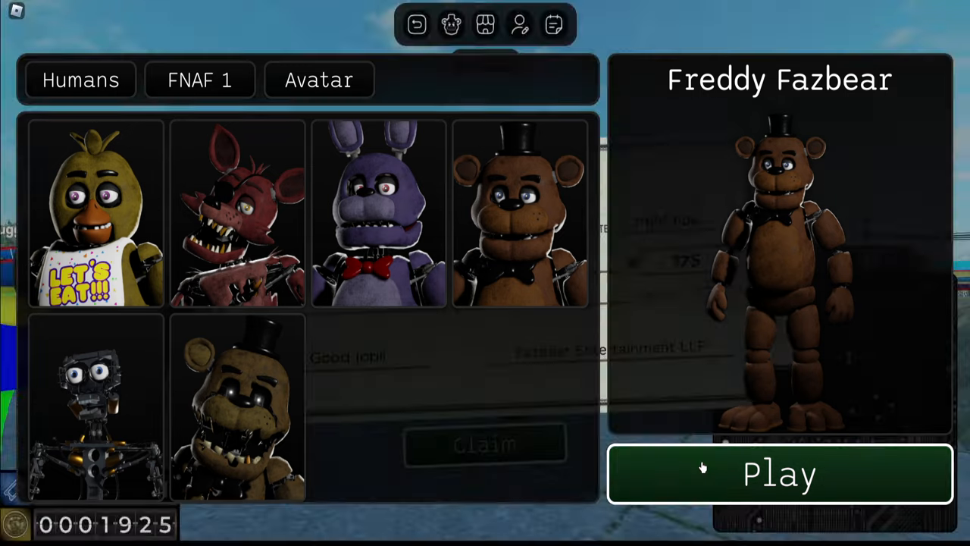
click(778, 473)
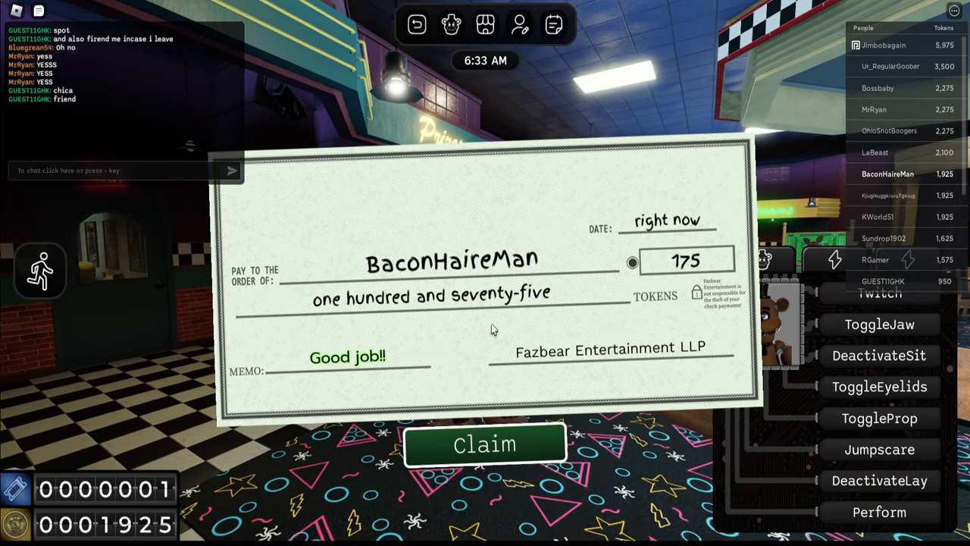
- Claim the 175-token payment check
click(485, 443)
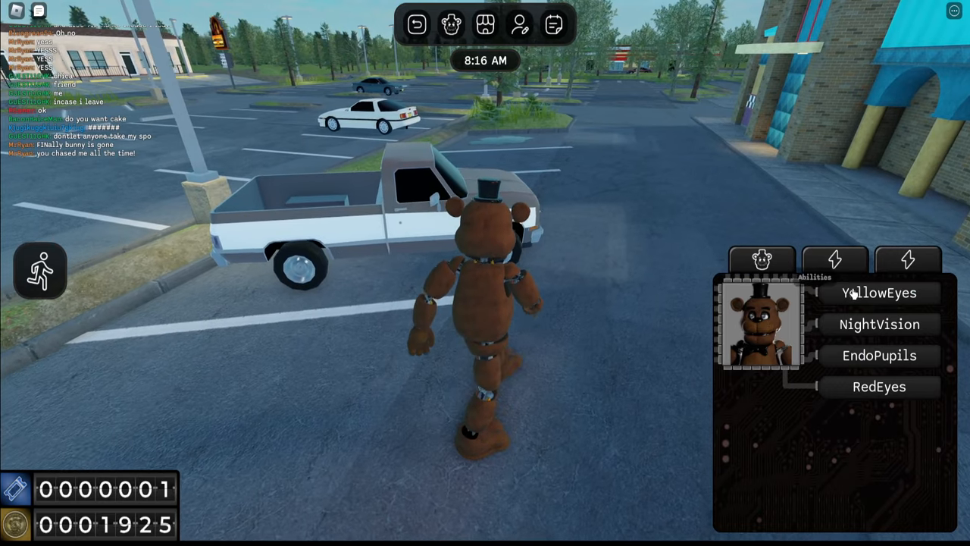
- Turn on Freddy Fazbear's YellowEyes ability
click(907, 260)
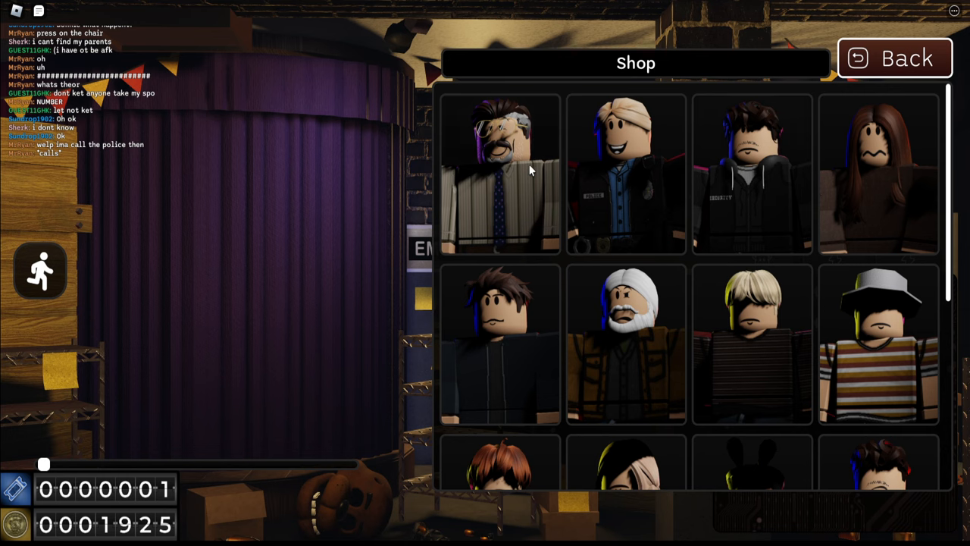
- Back out to the shop's main categories and close the shop
click(498, 173)
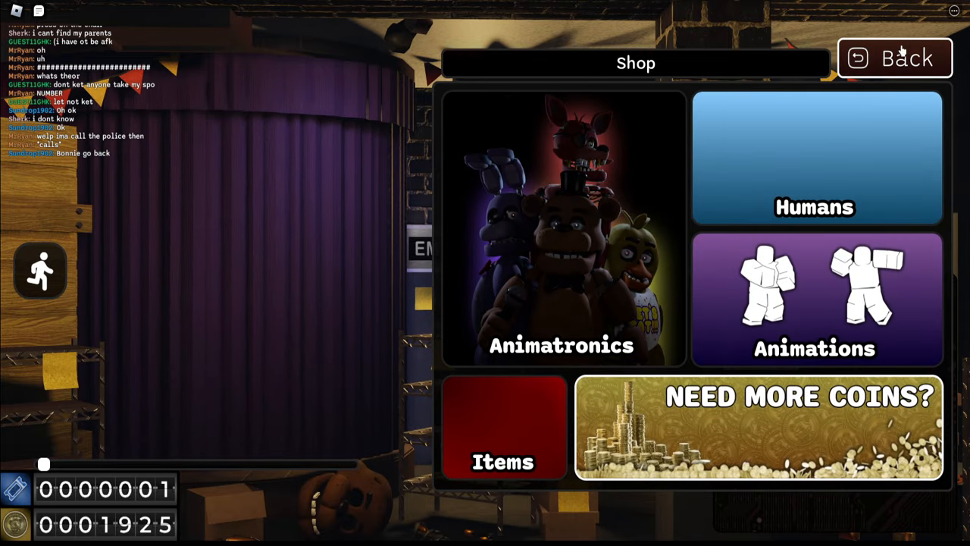
click(893, 58)
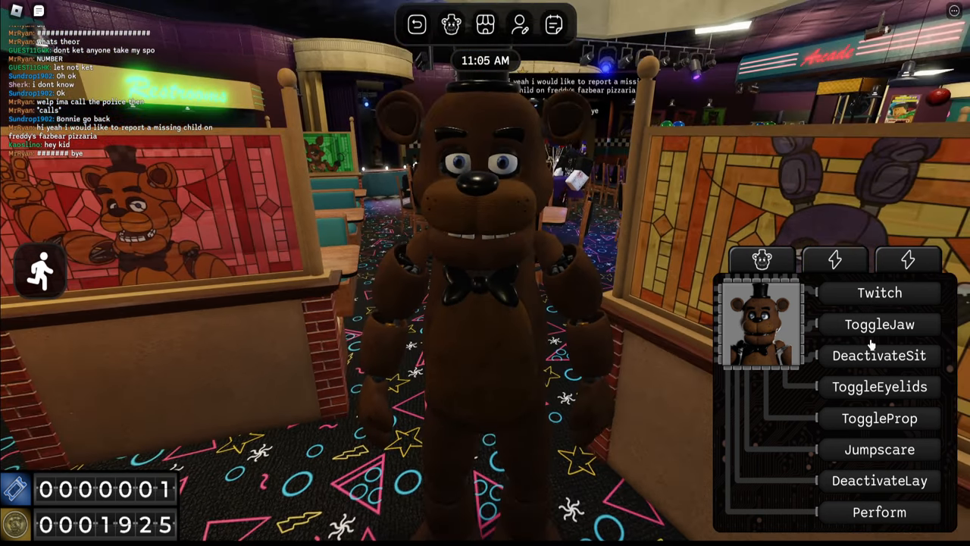
- Toggle Freddy's jaw, then use Perform on the show stage
click(879, 324)
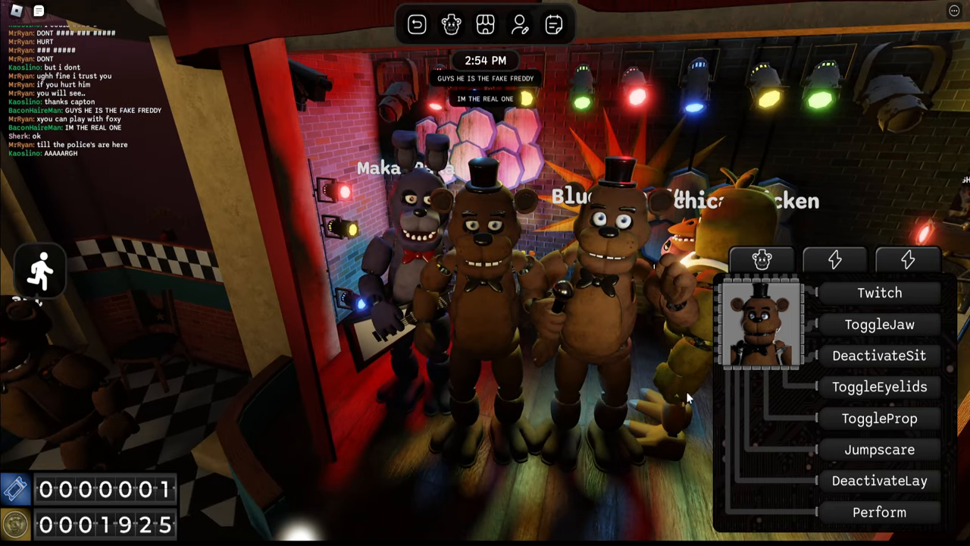
click(879, 511)
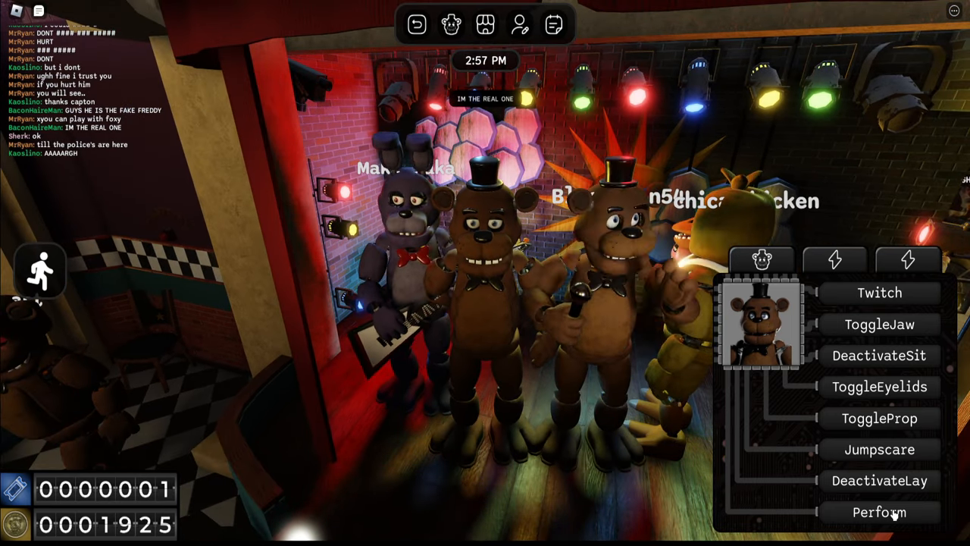